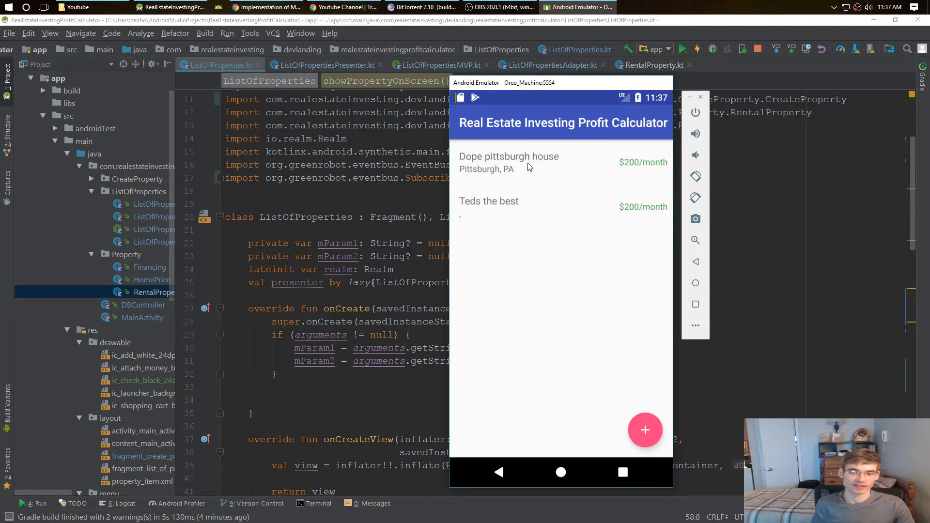
mouse_move(569, 194)
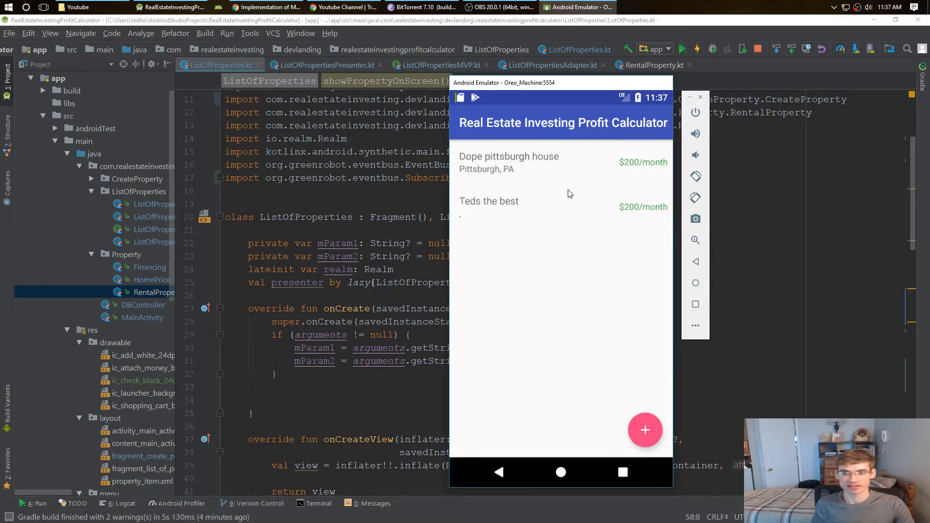
mouse_move(657, 233)
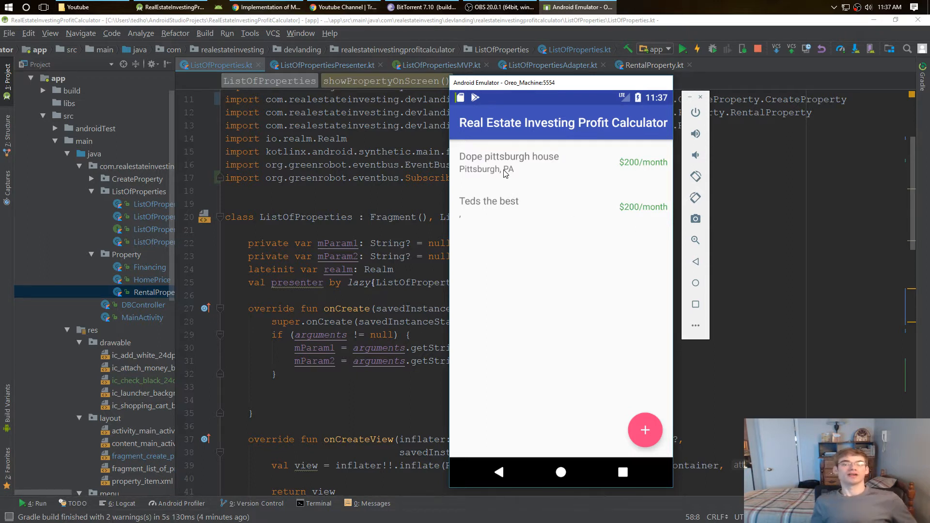
mouse_move(558, 216)
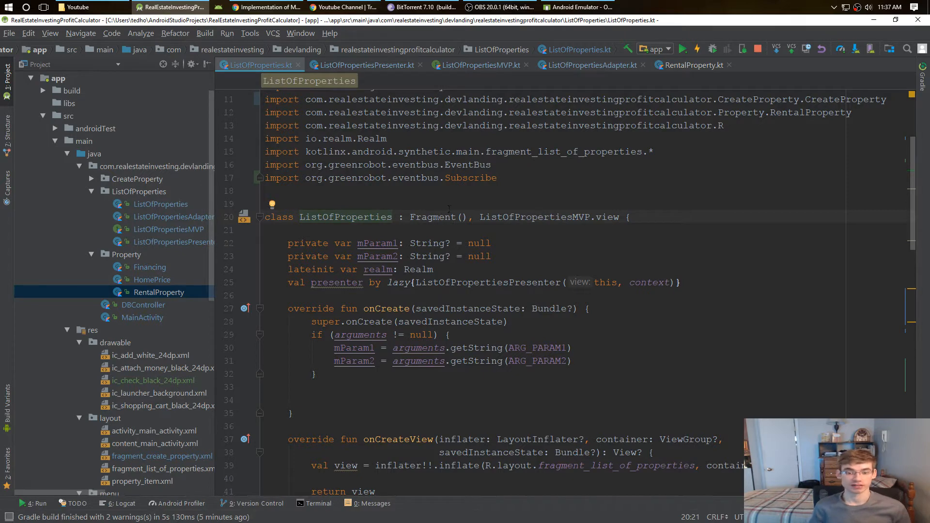
Review ListOfProperties.kt's lateinit realm and presenter fields, then reach the presenter's getAllRentalProperties code
scroll("down", 3)
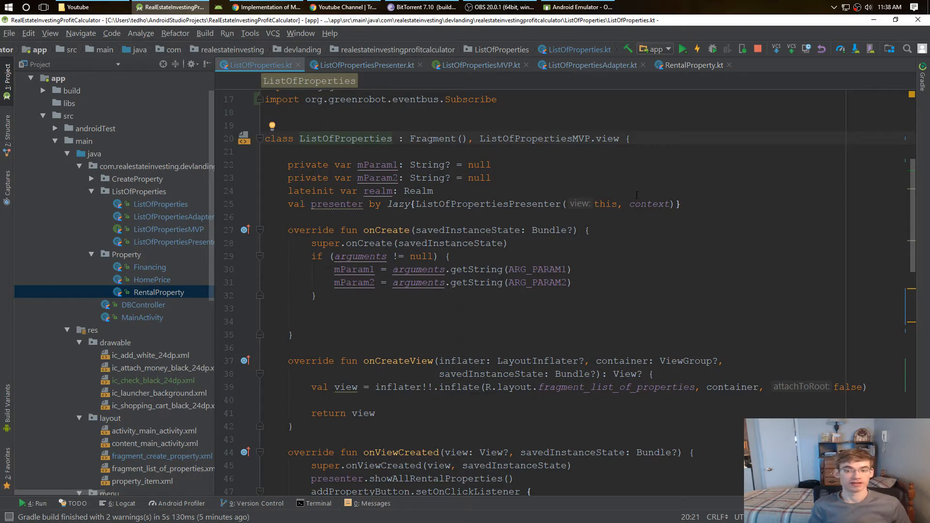
left_click(434, 191)
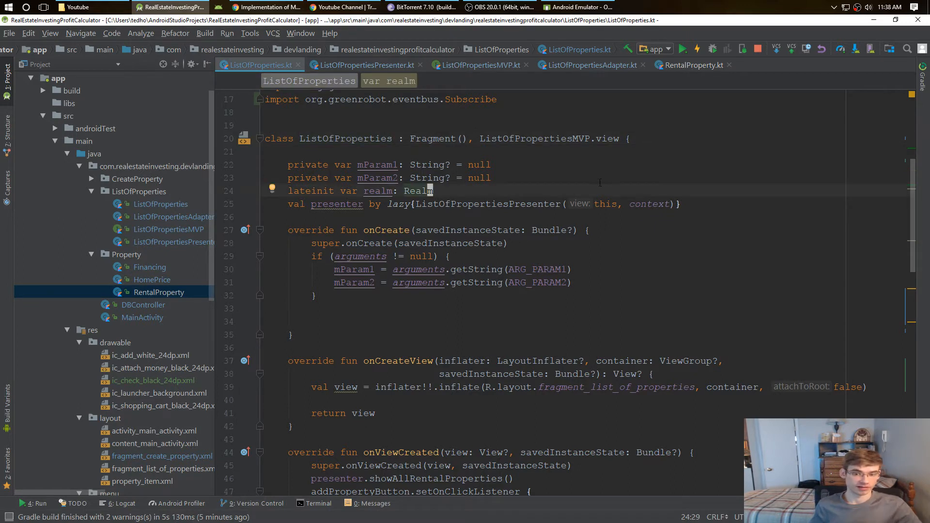
mouse_move(617, 228)
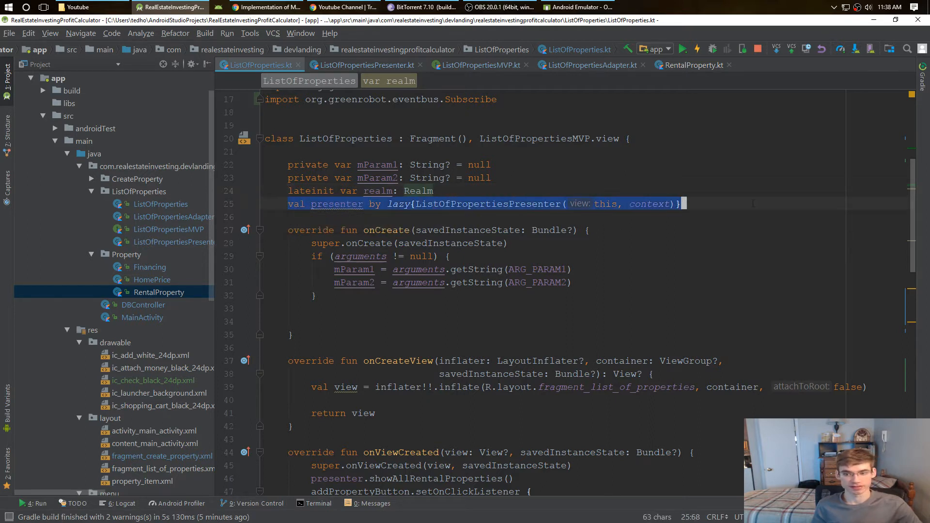
left_click(447, 204)
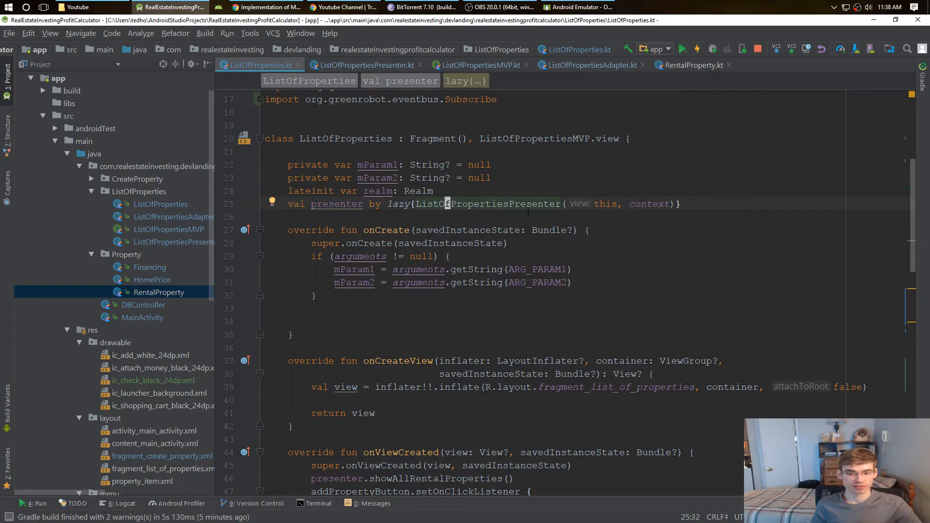
scroll("down", 3)
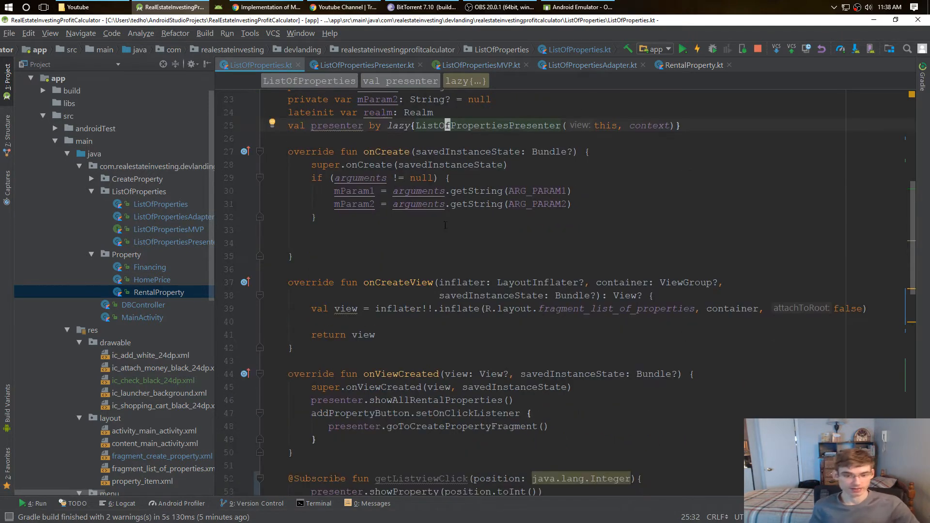
scroll("down", 3)
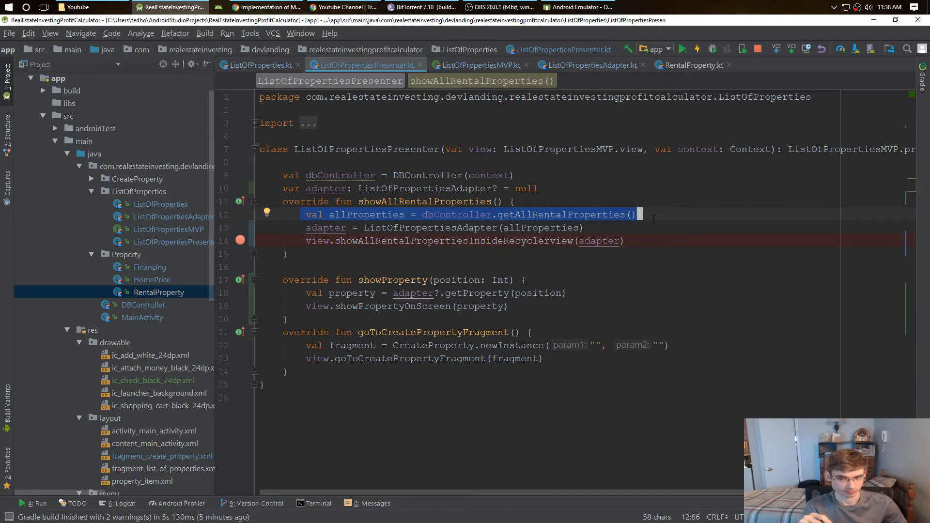
Inspect the presenter's dbController field and the RentalProperty model's fields, then close RentalProperty.kt
left_click(428, 175)
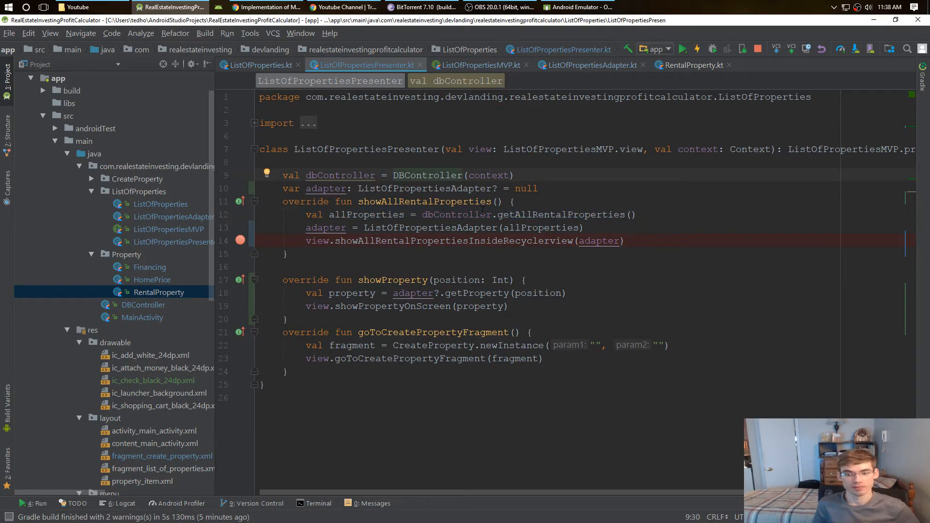
left_click(522, 214)
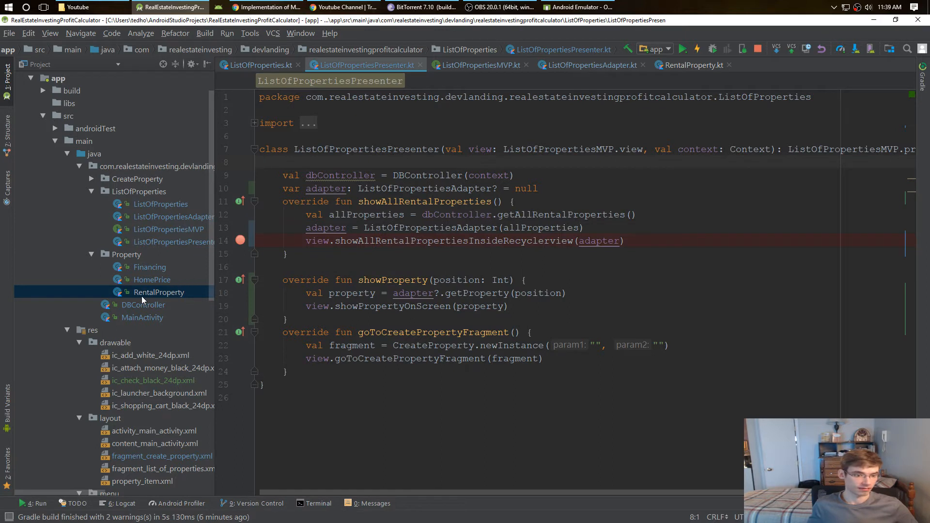
left_click(692, 65)
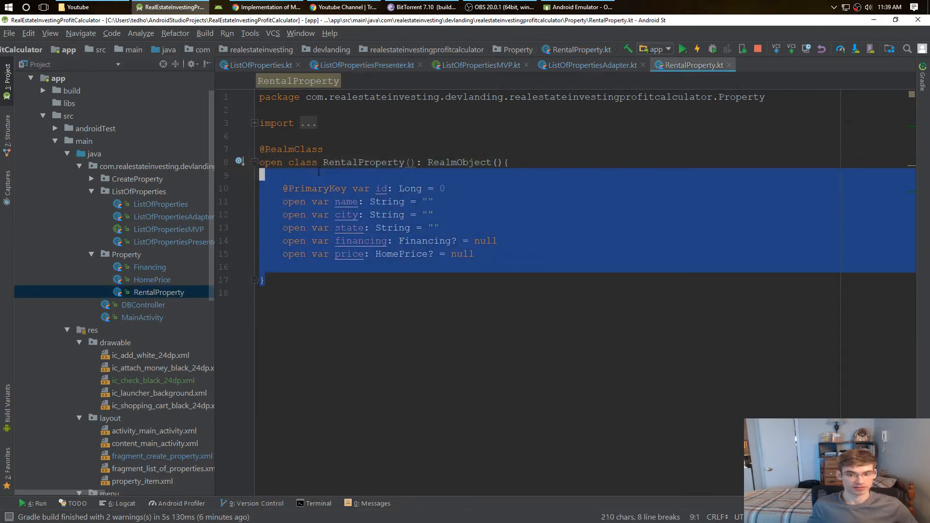
left_click(397, 241)
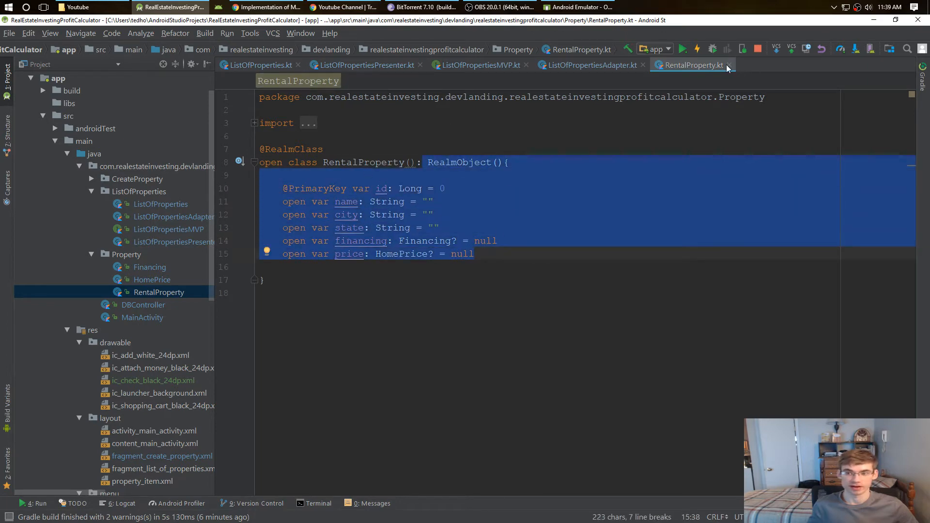
left_click(587, 65)
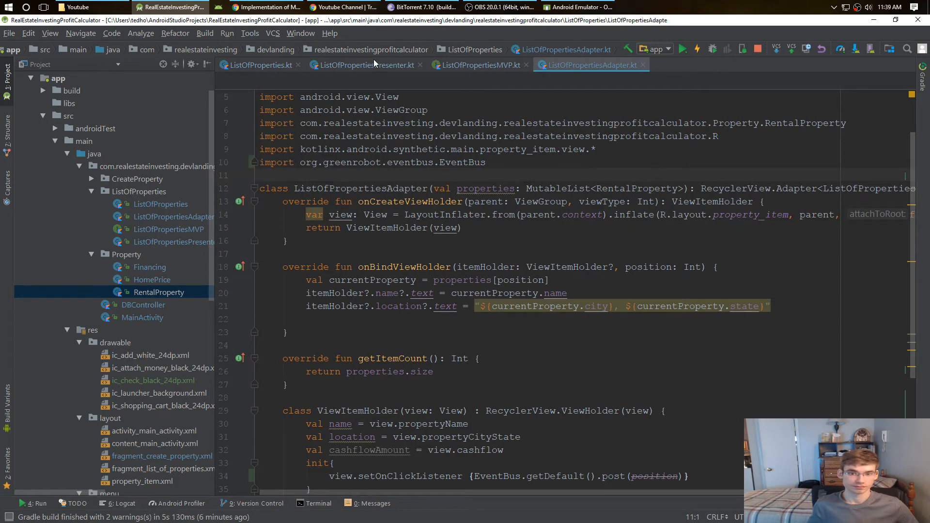
left_click(364, 65)
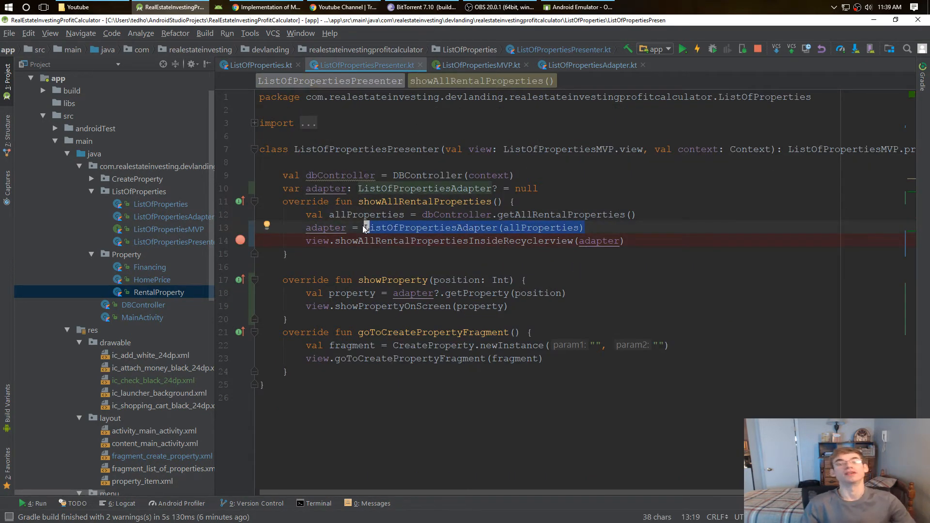
Check the ListOfPropertiesAdapter class, then follow showAllRentalPropertiesInsideRecyclerview into ListOfProperties.kt
left_click(484, 65)
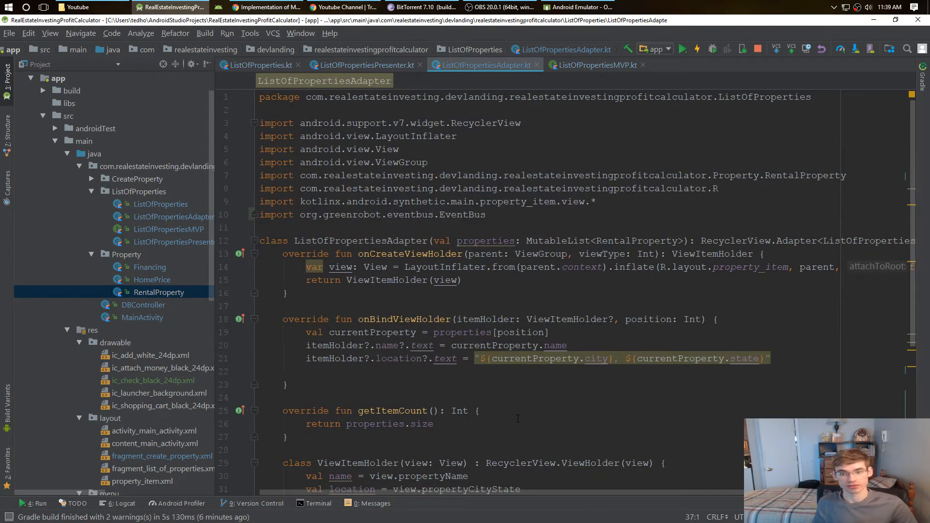
left_click(364, 65)
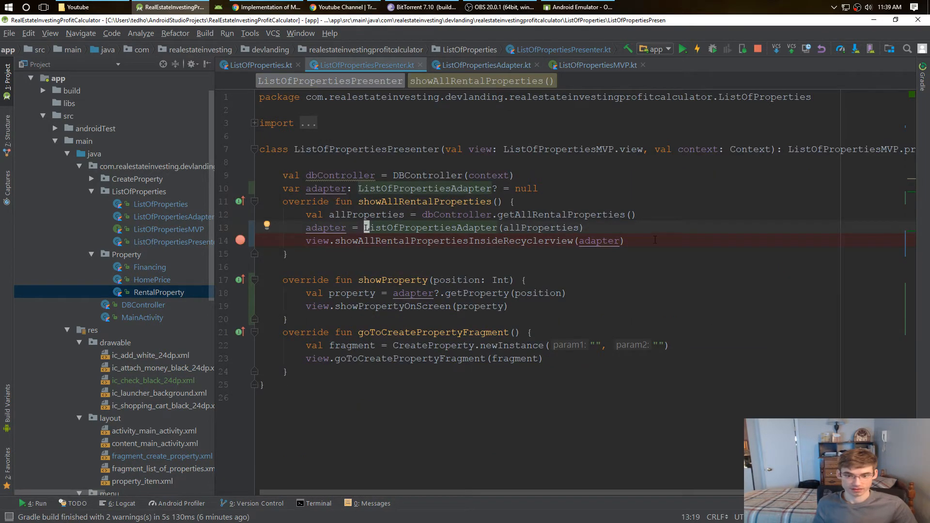
triple_click(463, 240)
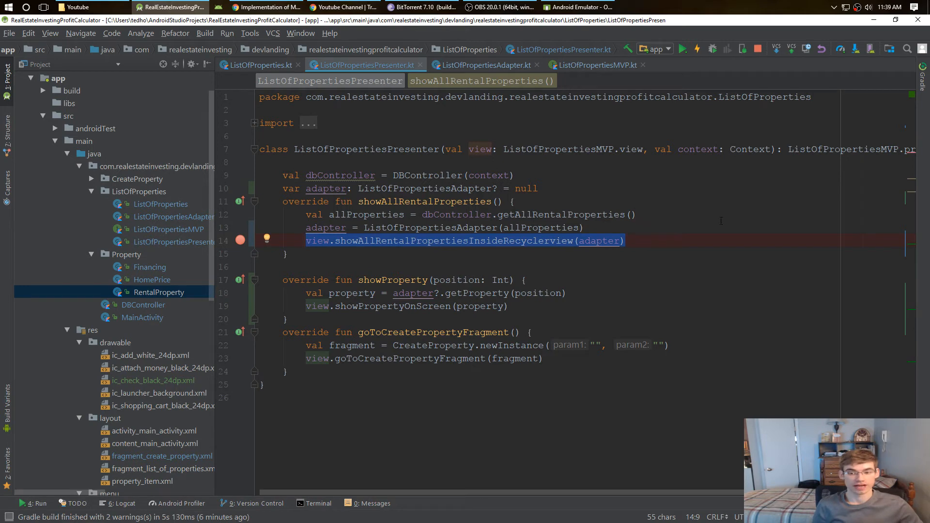
left_click(438, 242)
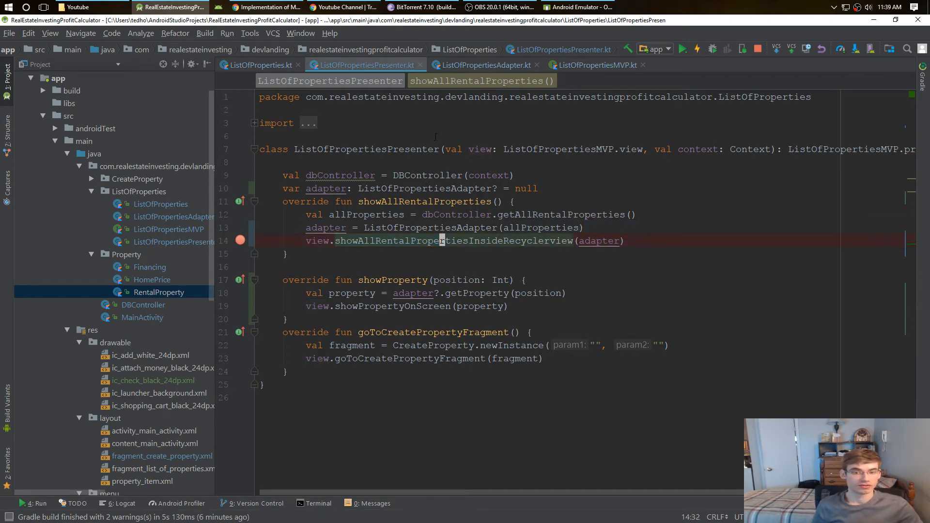
left_click(260, 65)
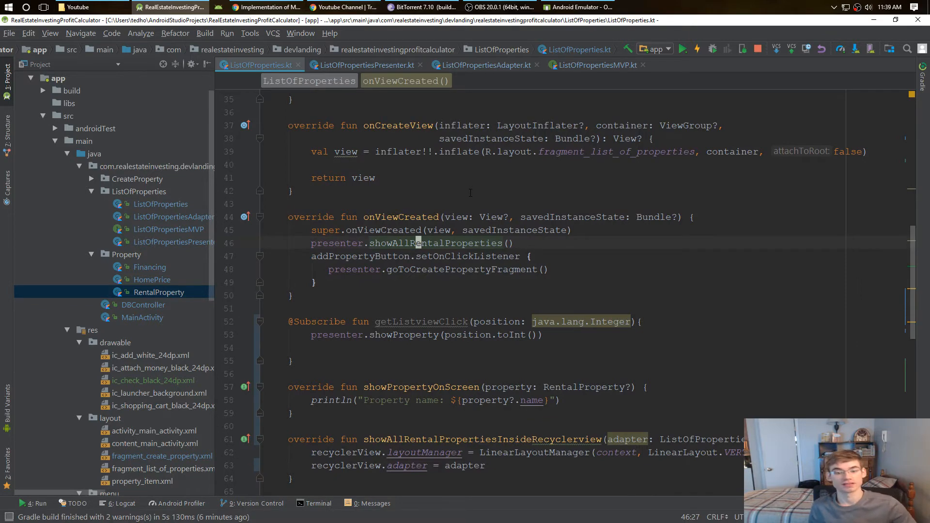
scroll("down", 3)
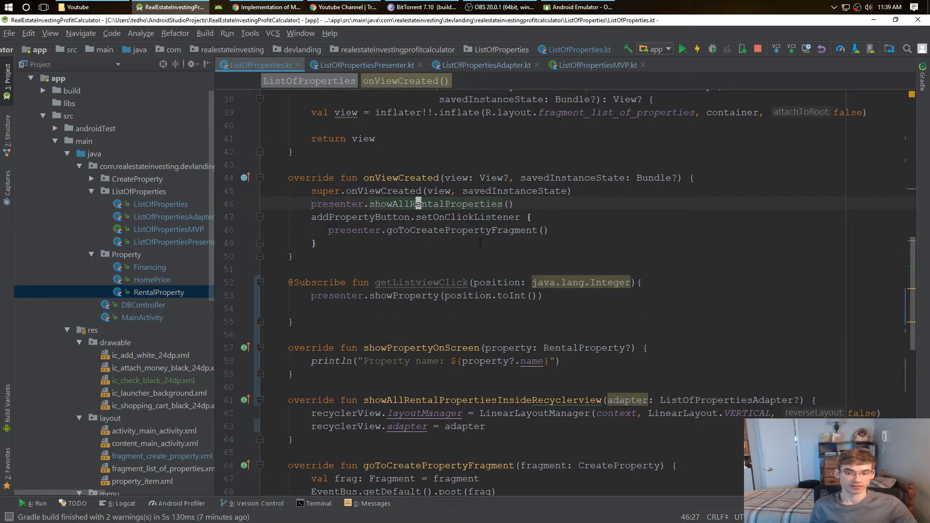
scroll("down", 3)
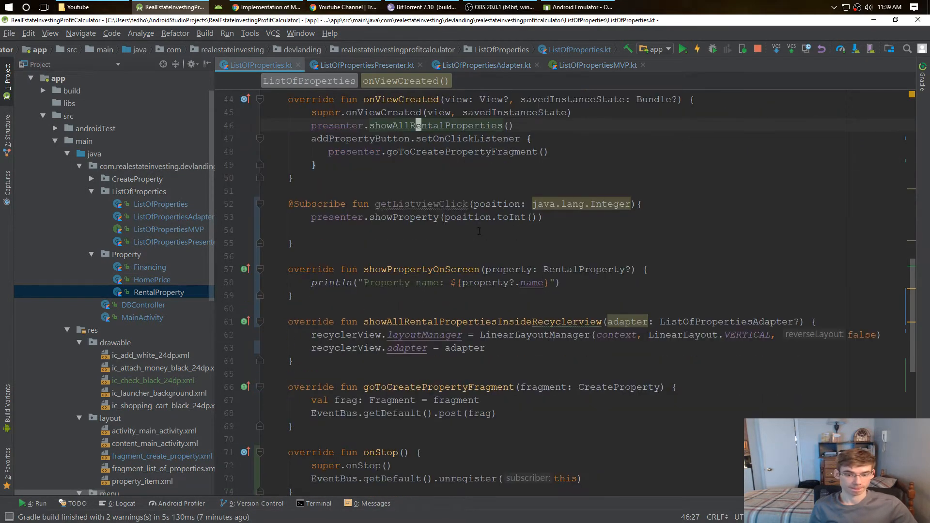
scroll("up", 3)
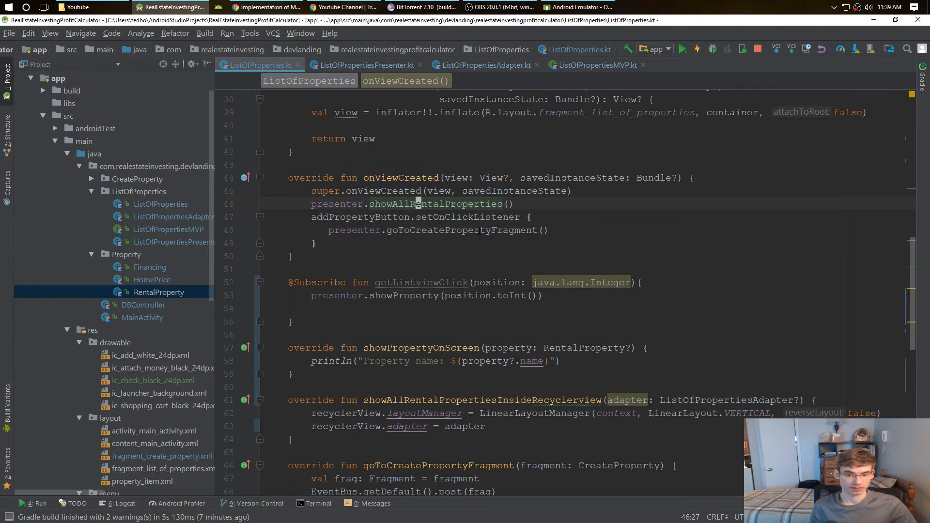
scroll("down", 3)
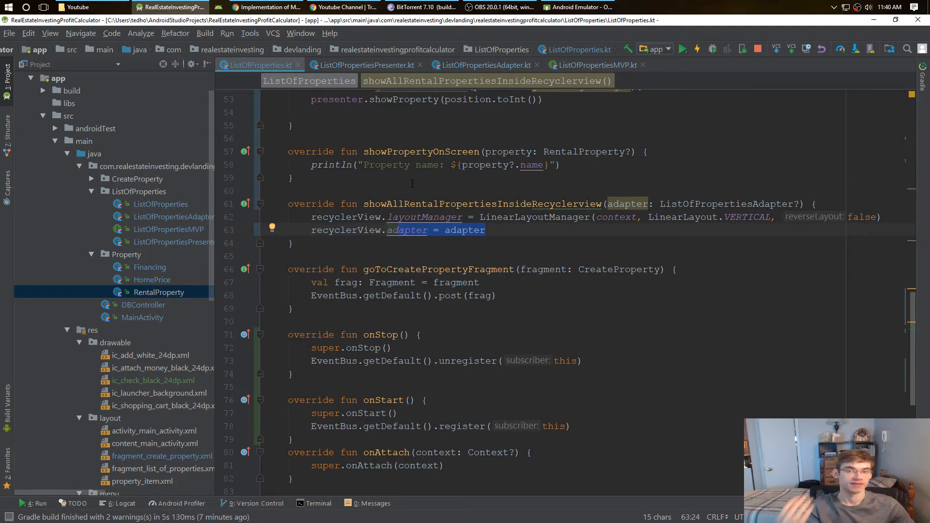
left_click(576, 7)
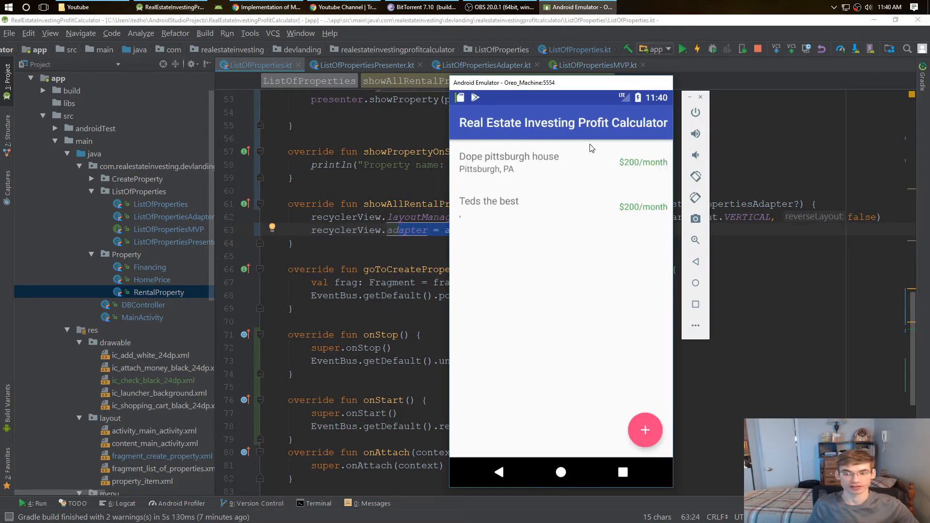
mouse_move(522, 164)
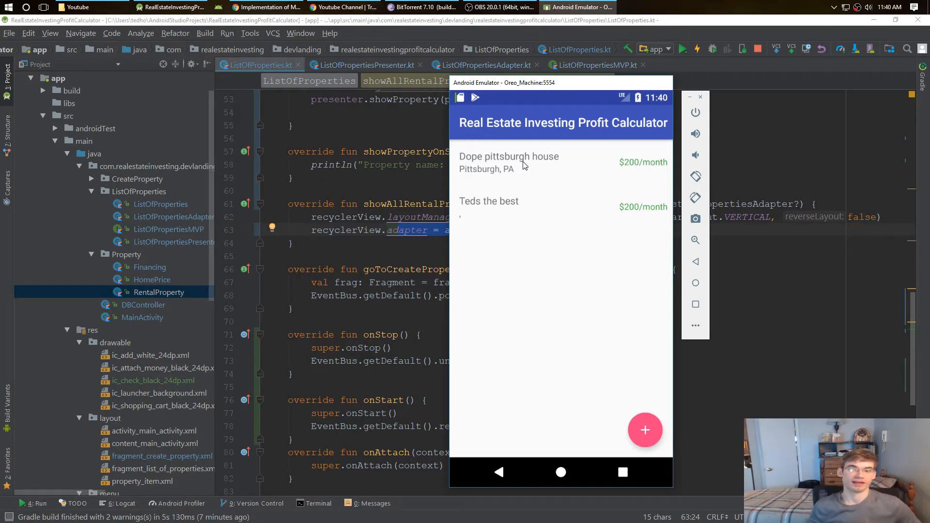
mouse_move(479, 235)
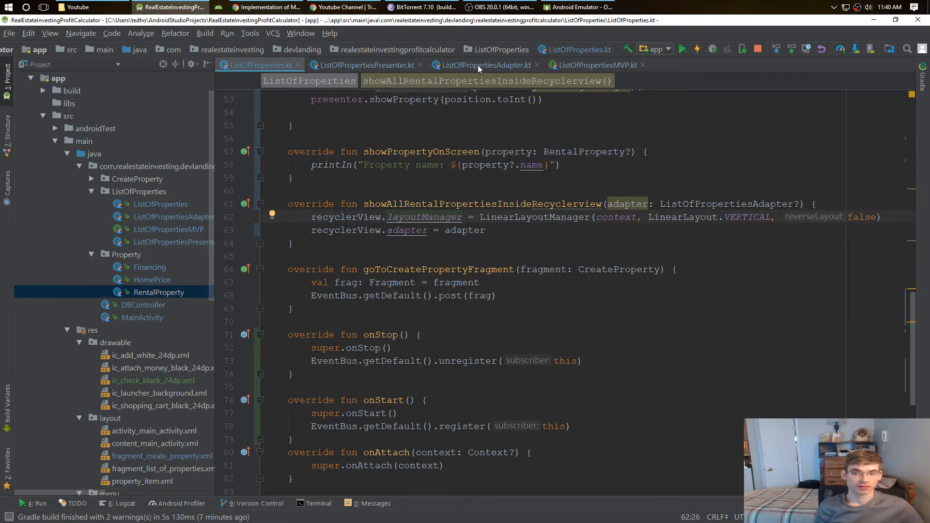
Review the adapter's setOnClickListener posting the position via EventBus, then tidy getListviewClick in the fragment
left_click(484, 65)
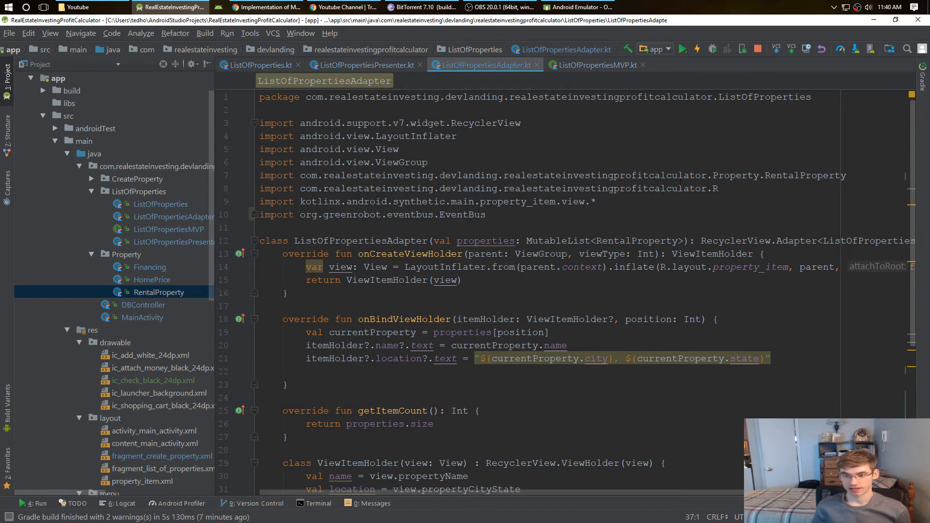
mouse_move(606, 220)
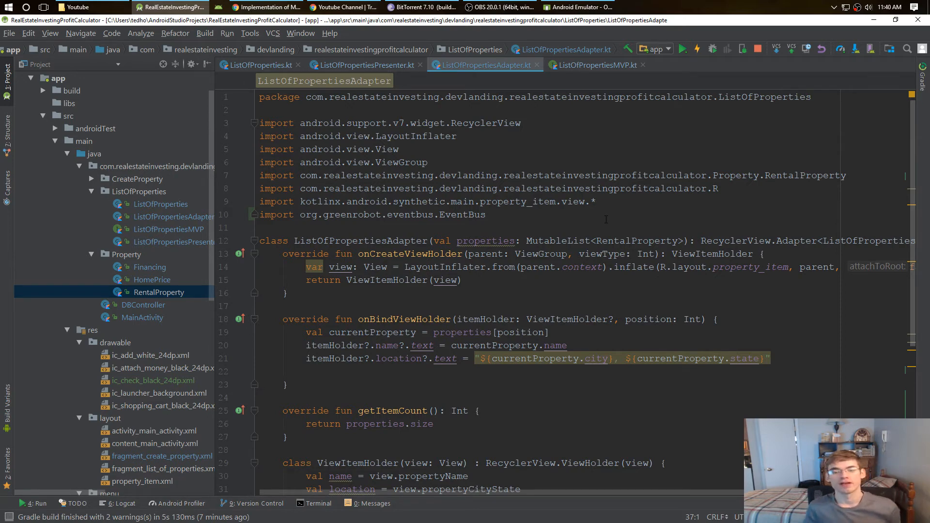
scroll("down", 3)
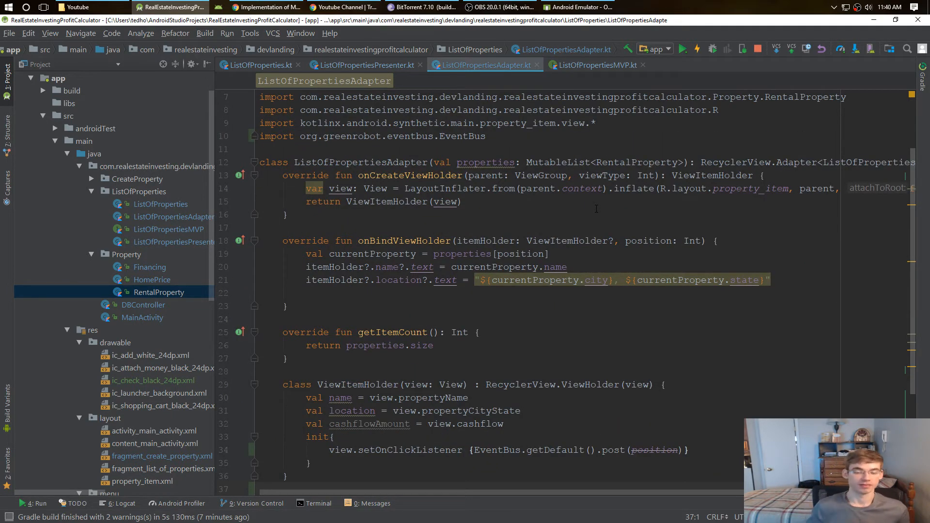
scroll("down", 3)
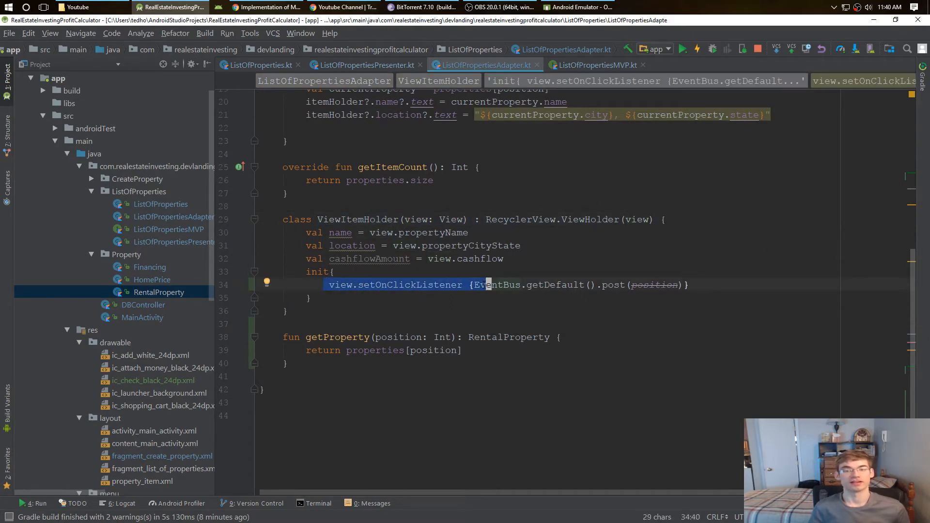
left_click(477, 285)
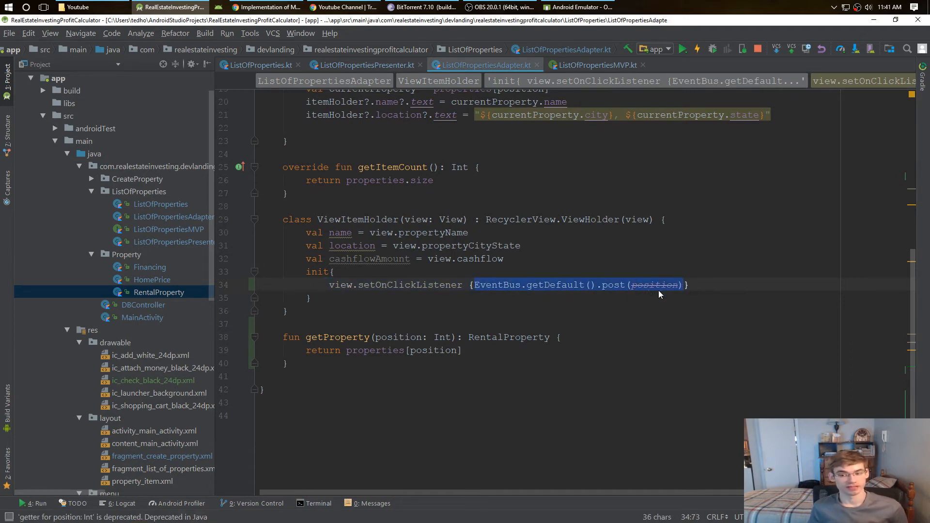
mouse_move(656, 285)
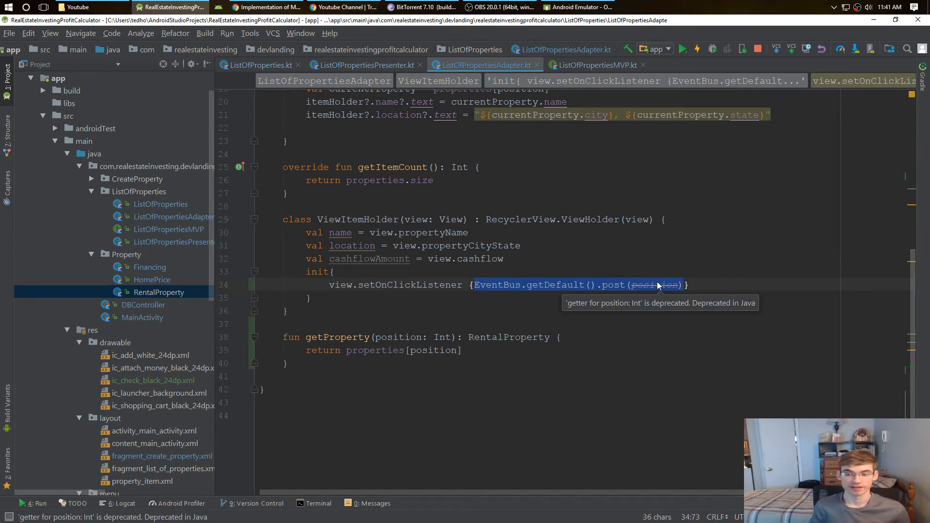
left_click(687, 285)
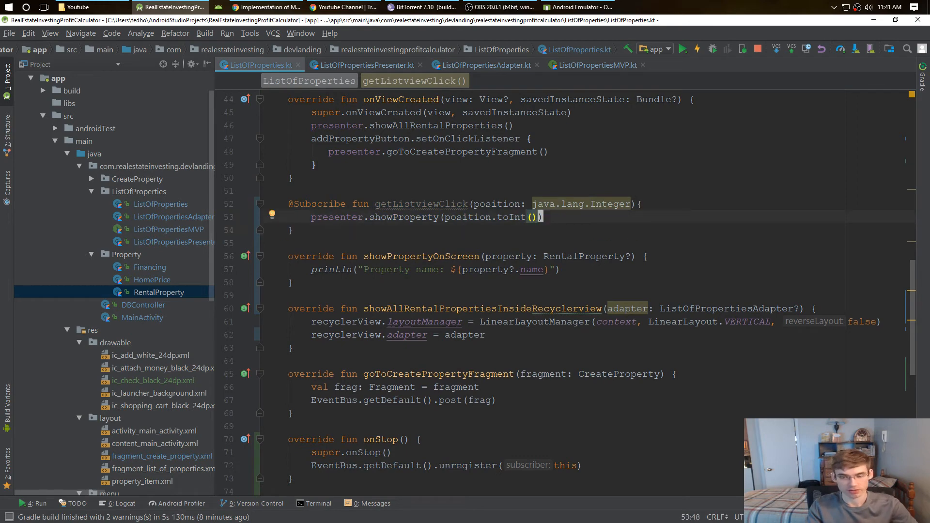
mouse_move(421, 218)
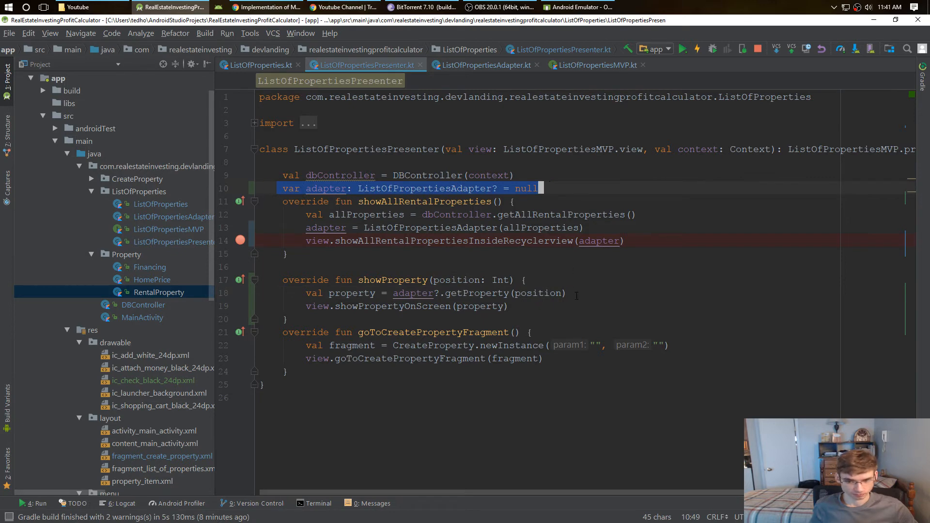
left_click(540, 292)
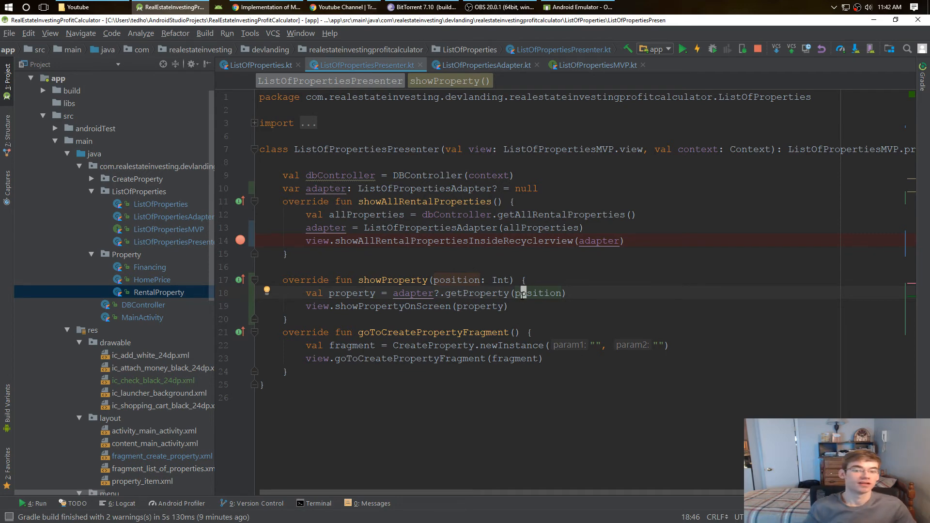
left_click(435, 188)
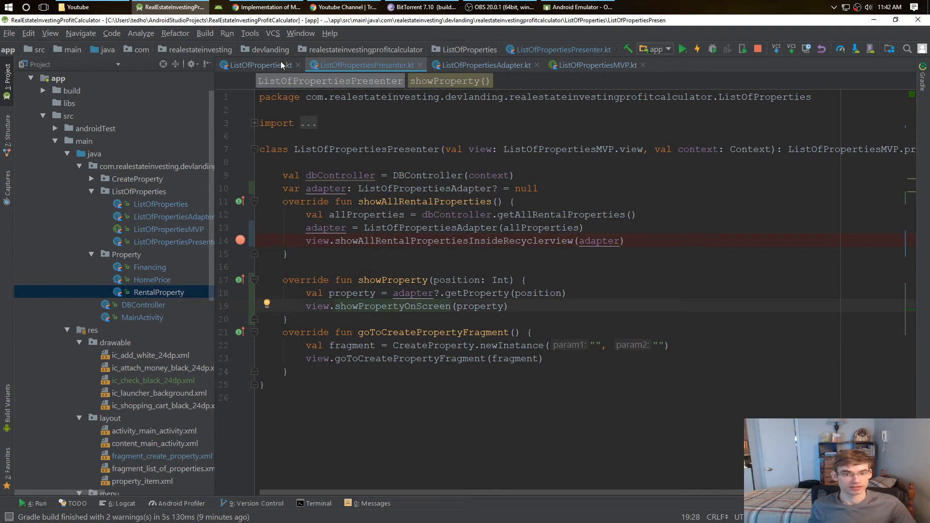
left_click(256, 64)
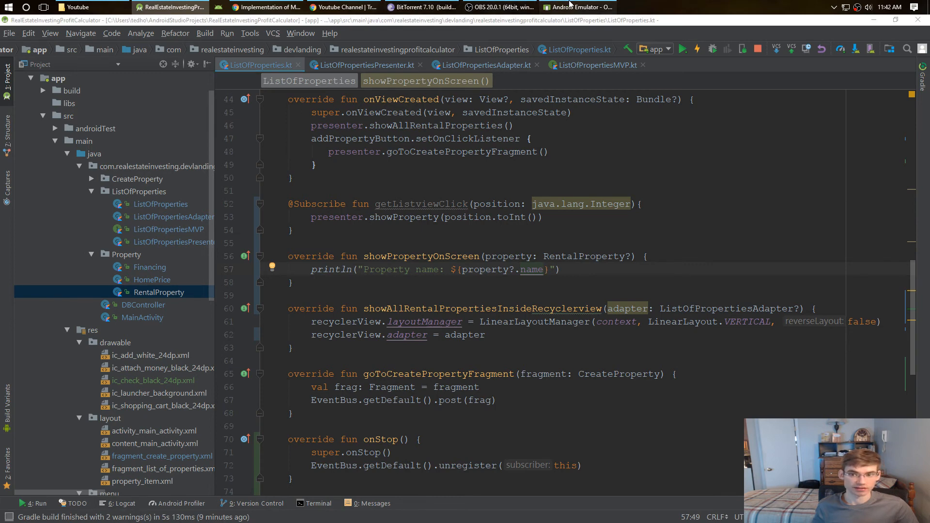
left_click(578, 7)
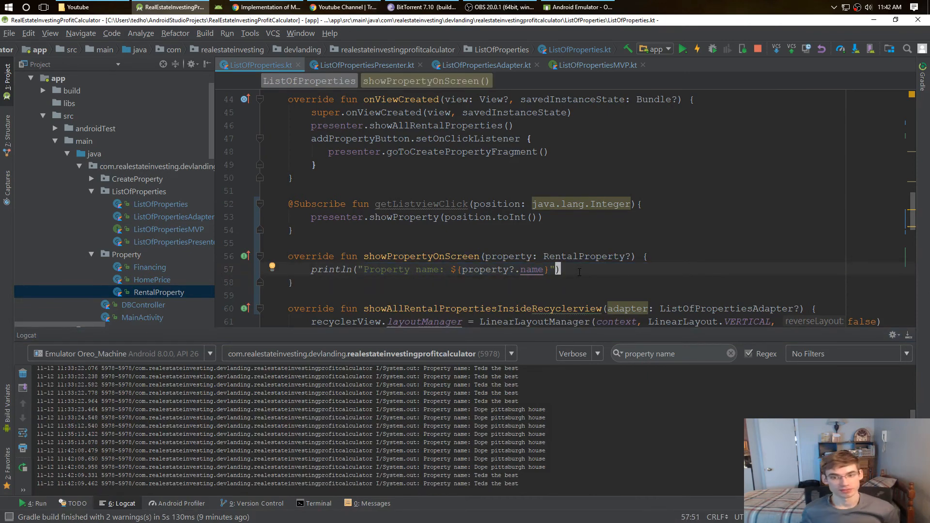
mouse_move(569, 349)
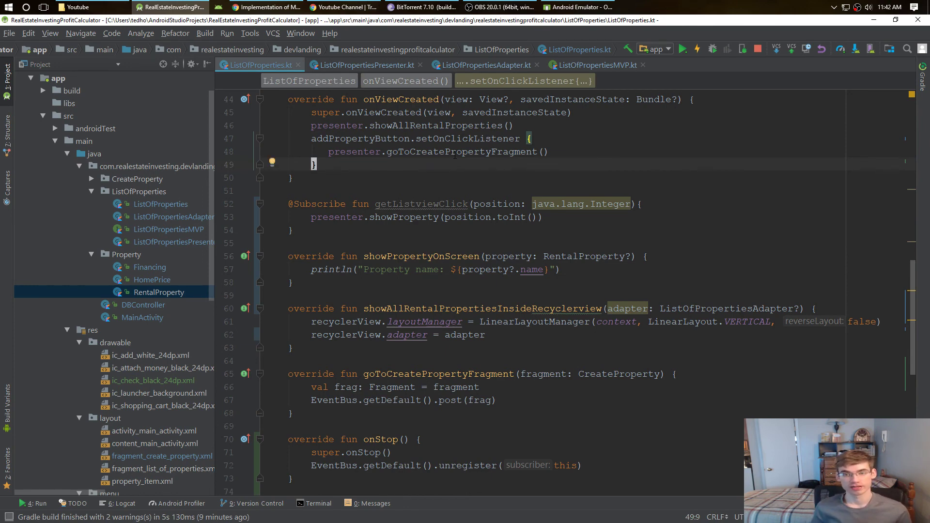
Return via the presenter to ListOfPropertiesAdapter.kt with ViewItemHolder's setOnClickListener in view
left_click(364, 65)
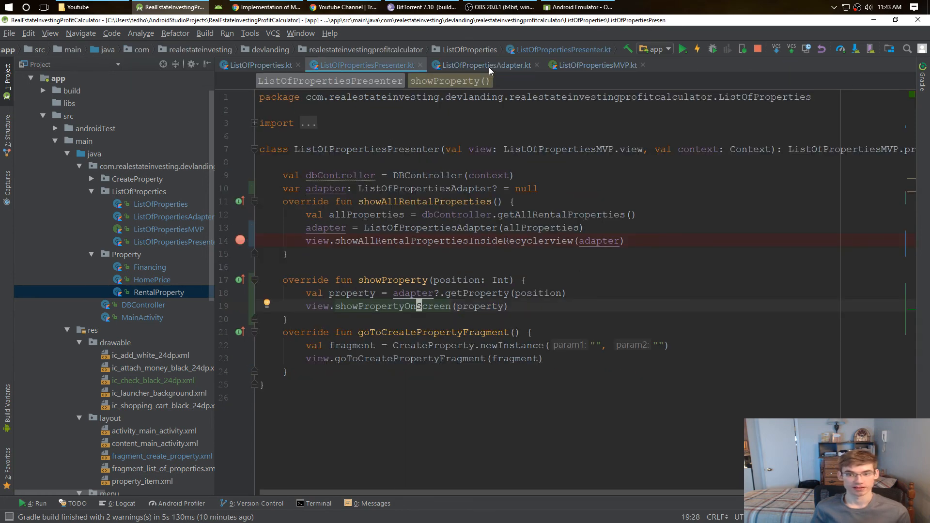
left_click(483, 65)
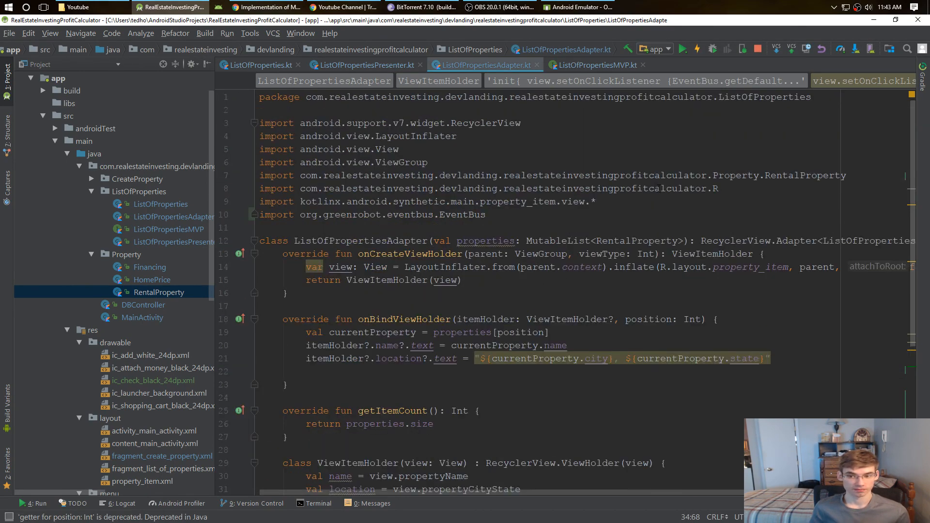
scroll("down", 3)
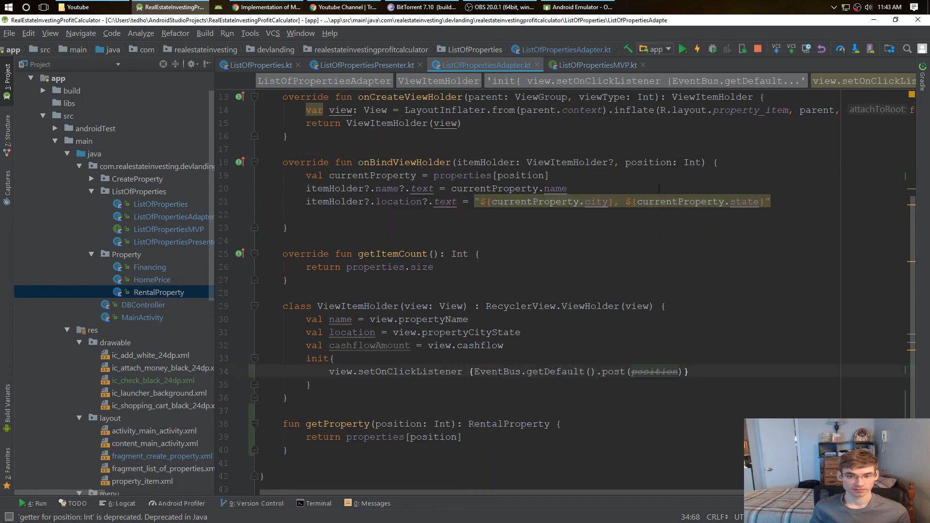